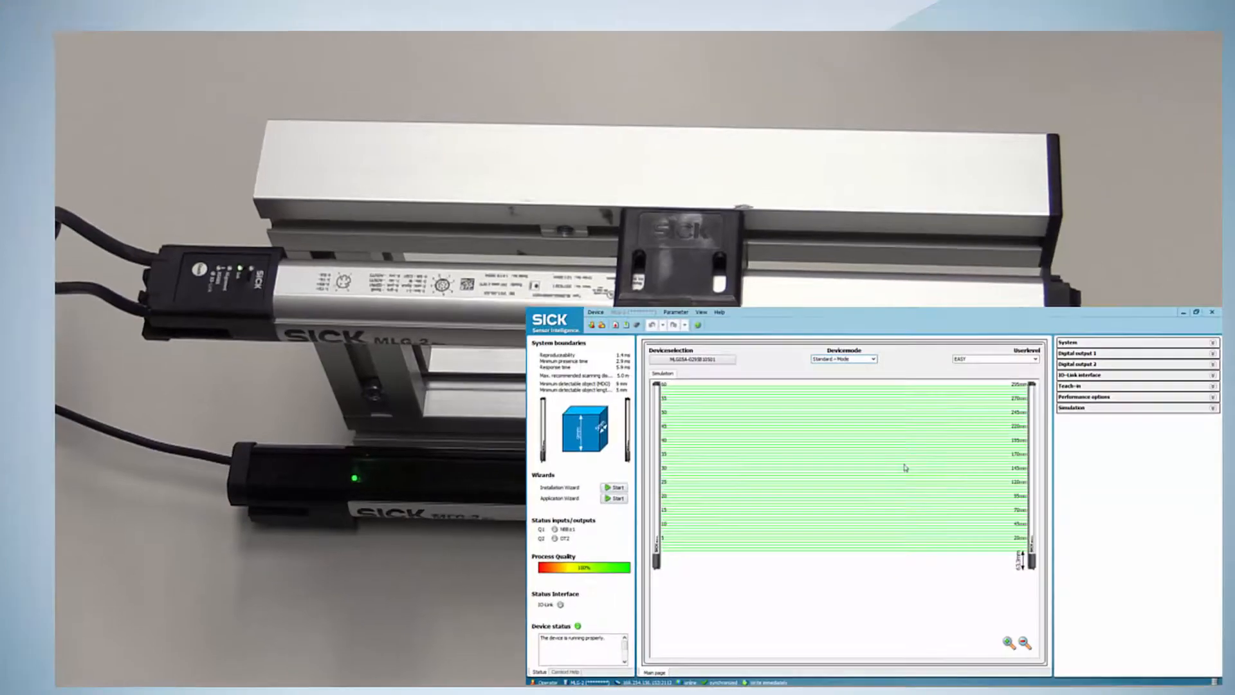
Step: Set Devicemode to Dust and sunlight resistant, confirm the teach-in with Yes and acknowledge its completion
left_click(615, 103)
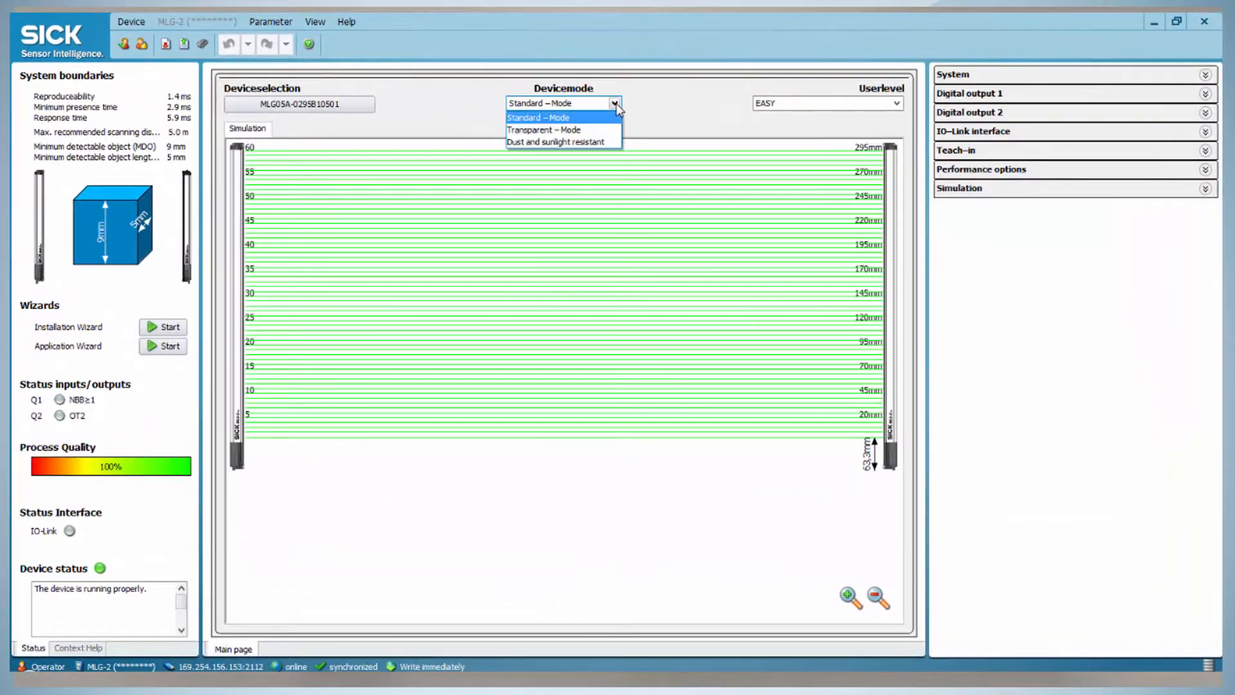
left_click(557, 142)
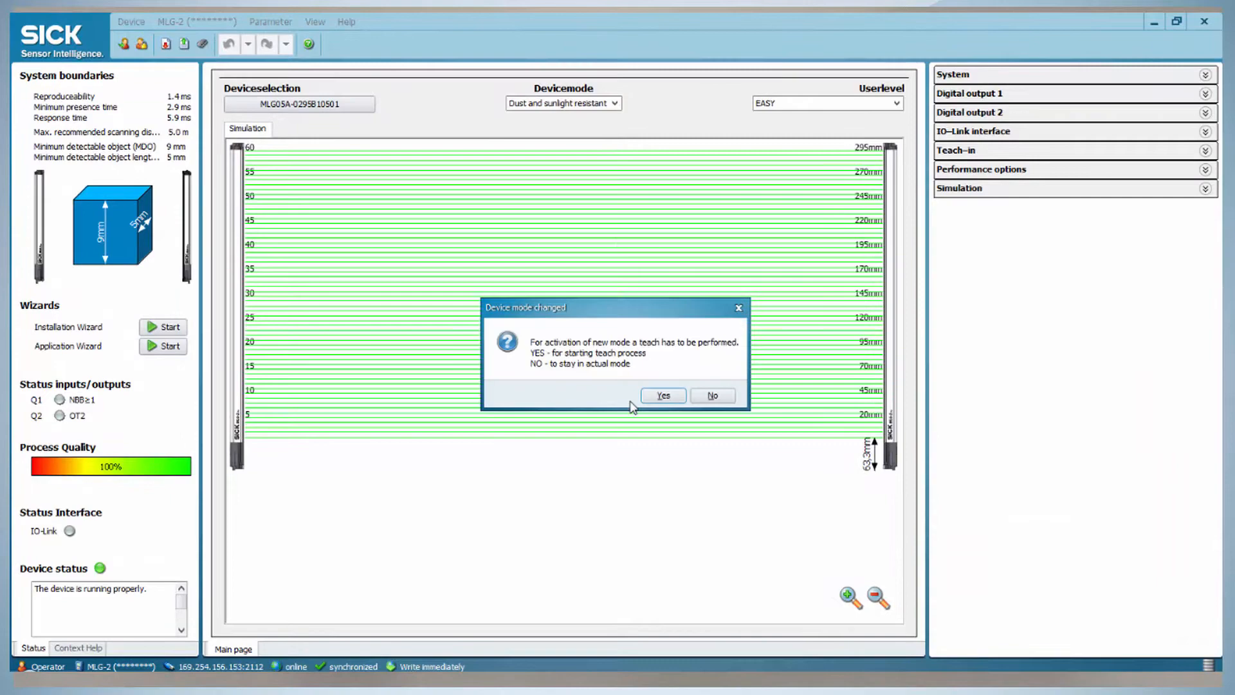
left_click(664, 395)
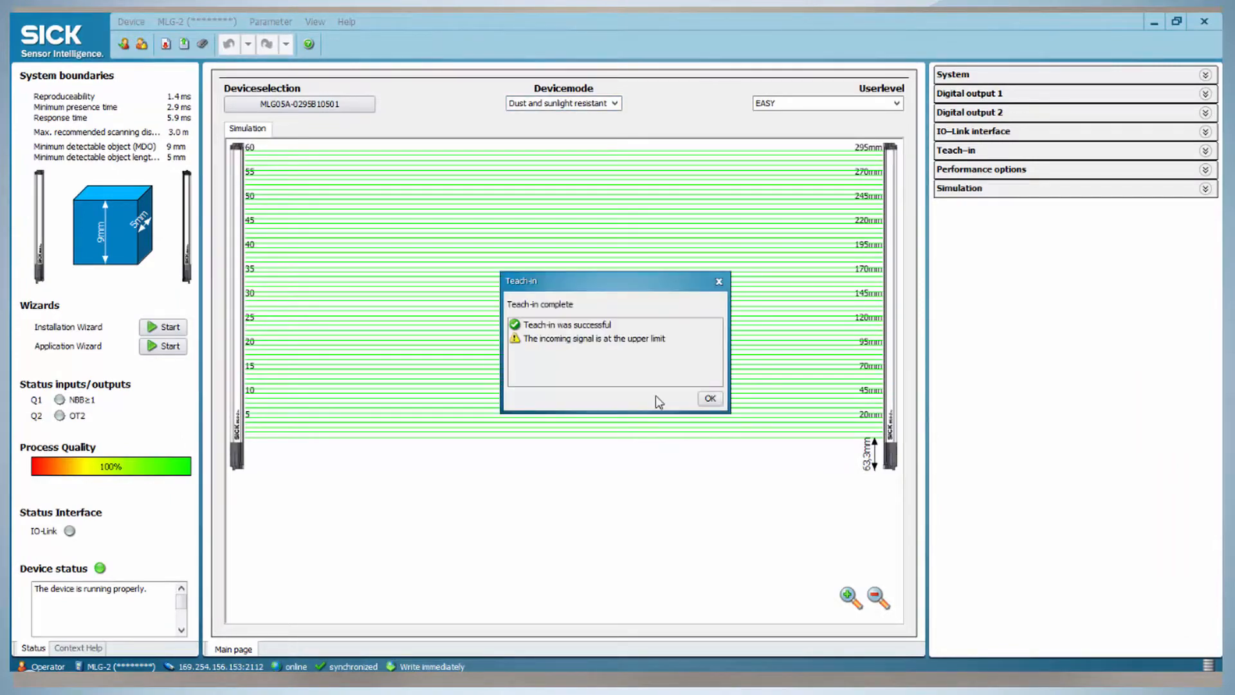
left_click(710, 398)
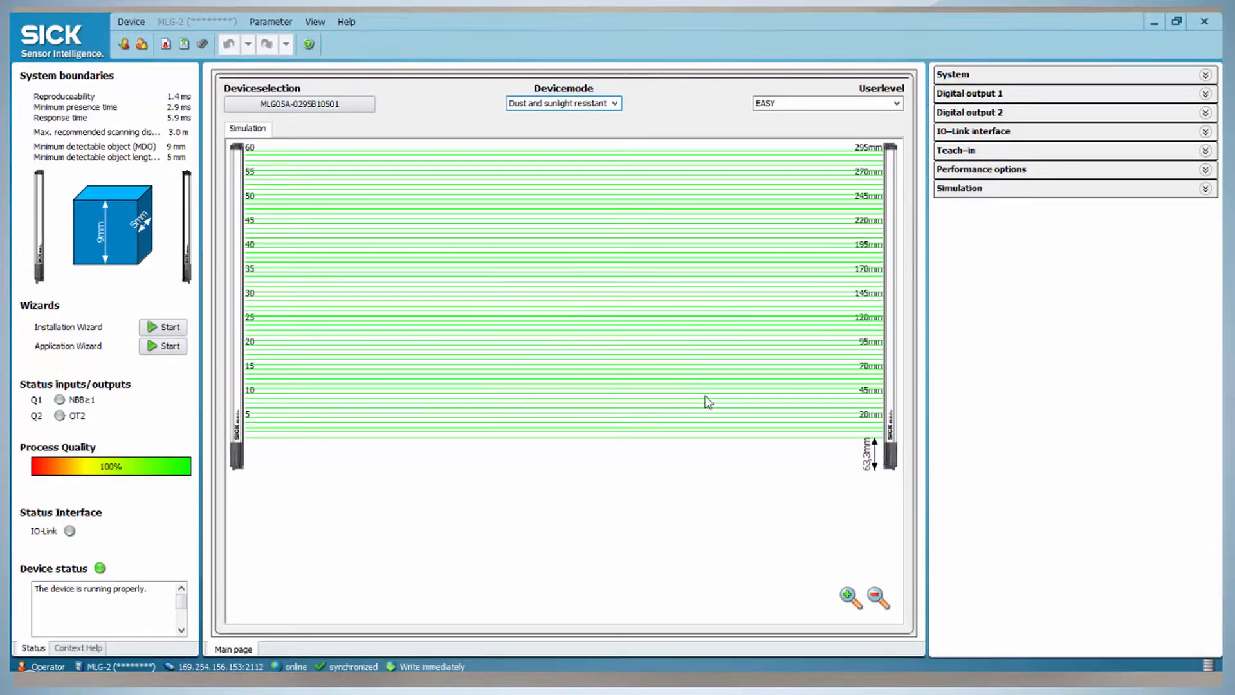